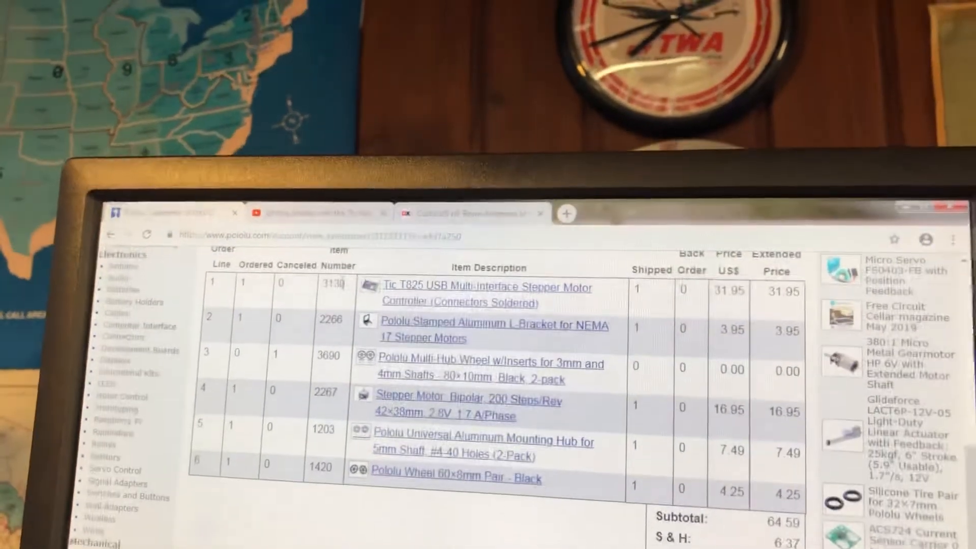
# Step: Set the target position to 800 so the stepper moves from 600 to 800
pyautogui.scroll(-3)
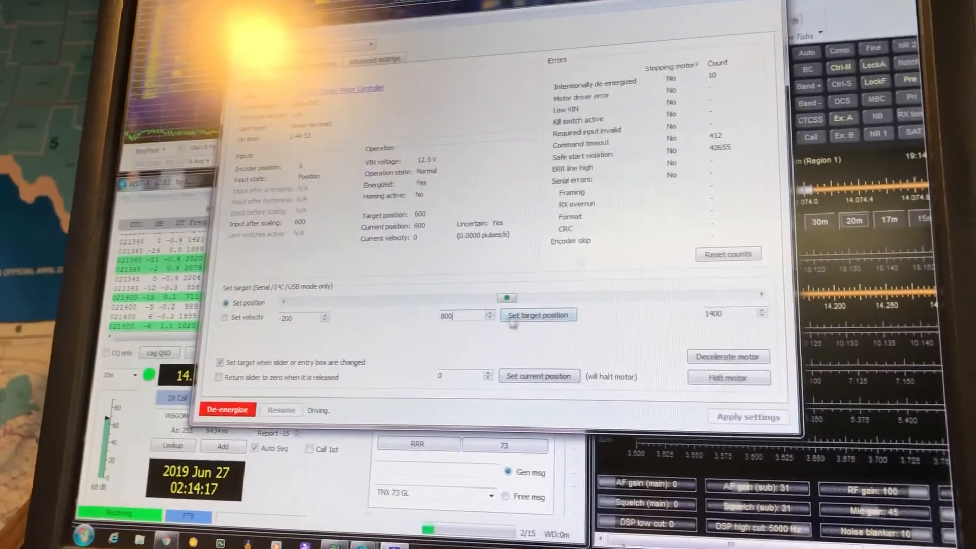
pyautogui.click(538, 314)
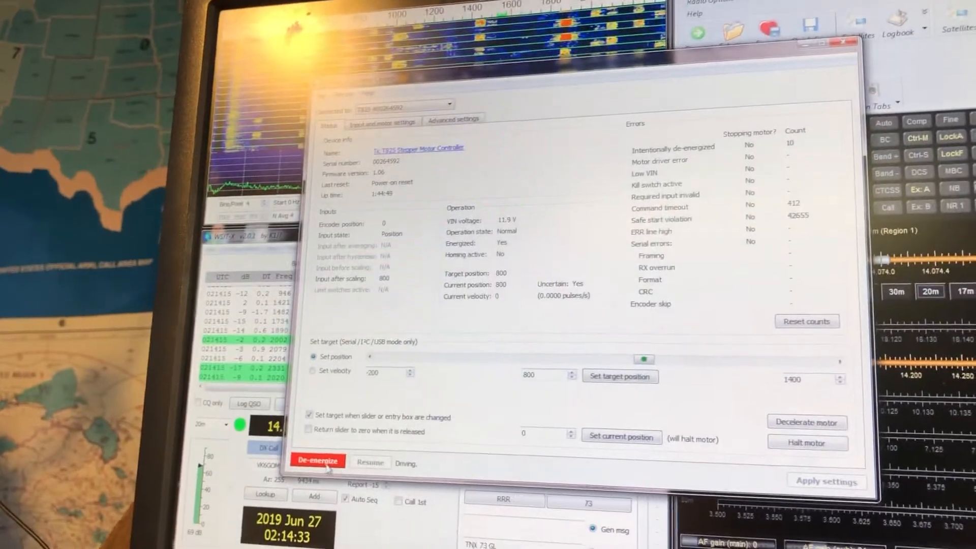
# Step: De-energize the stepper motor and view the Input and motor settings tab
pyautogui.click(318, 460)
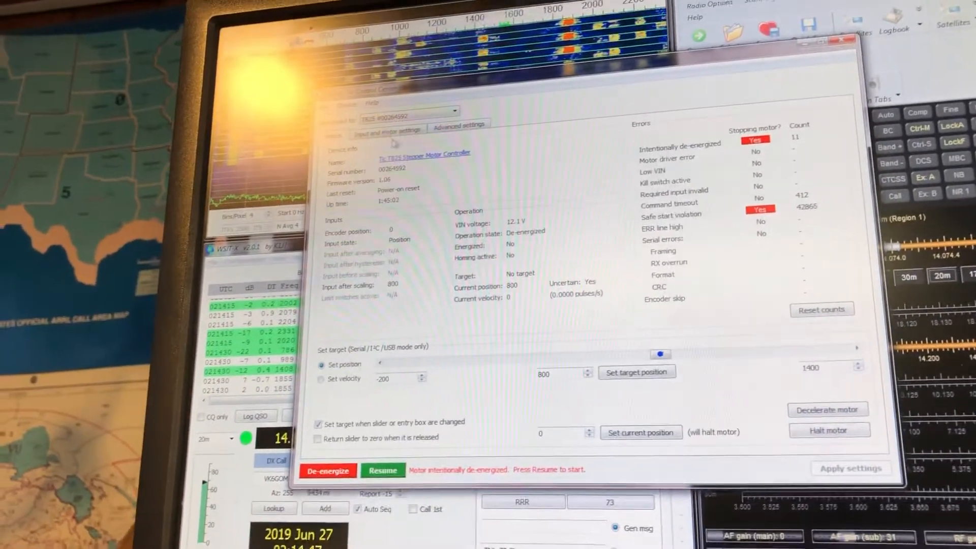
pyautogui.click(460, 125)
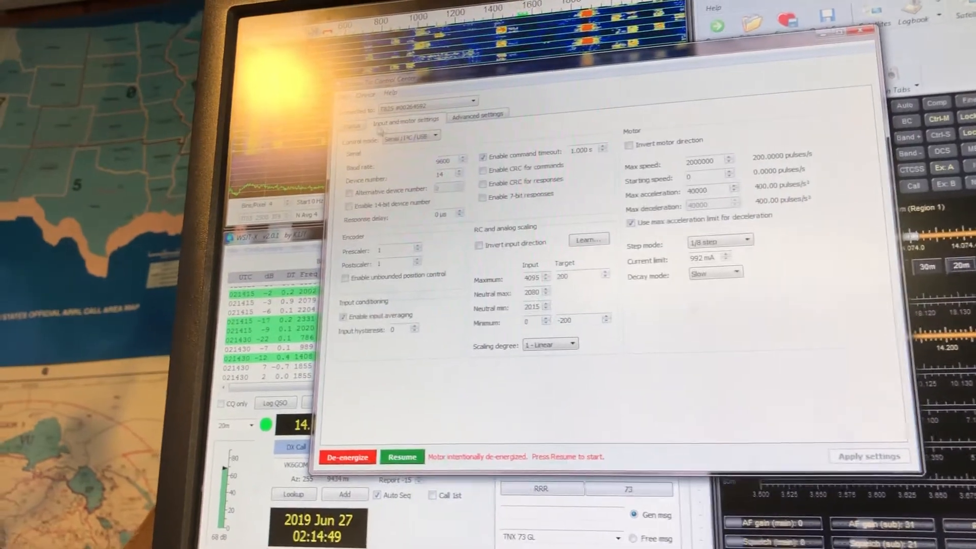